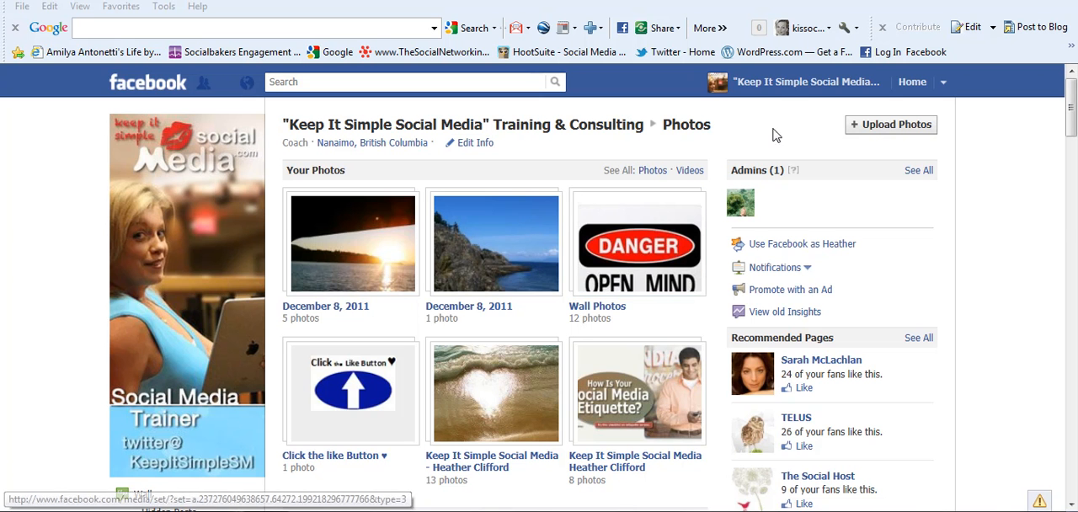
From the page wall, go to the Photos section and start a new photo upload
left_click(805, 80)
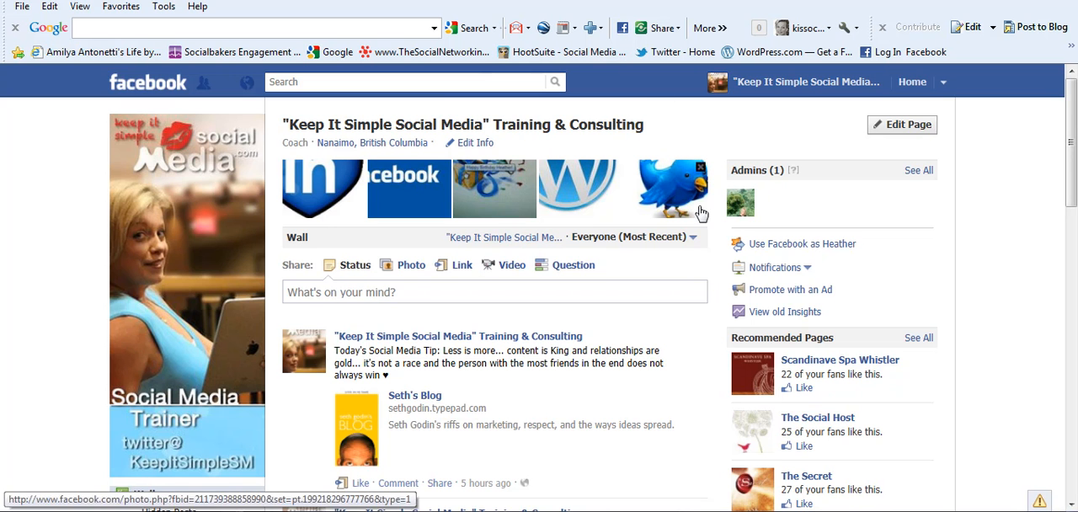
scroll("down", 3)
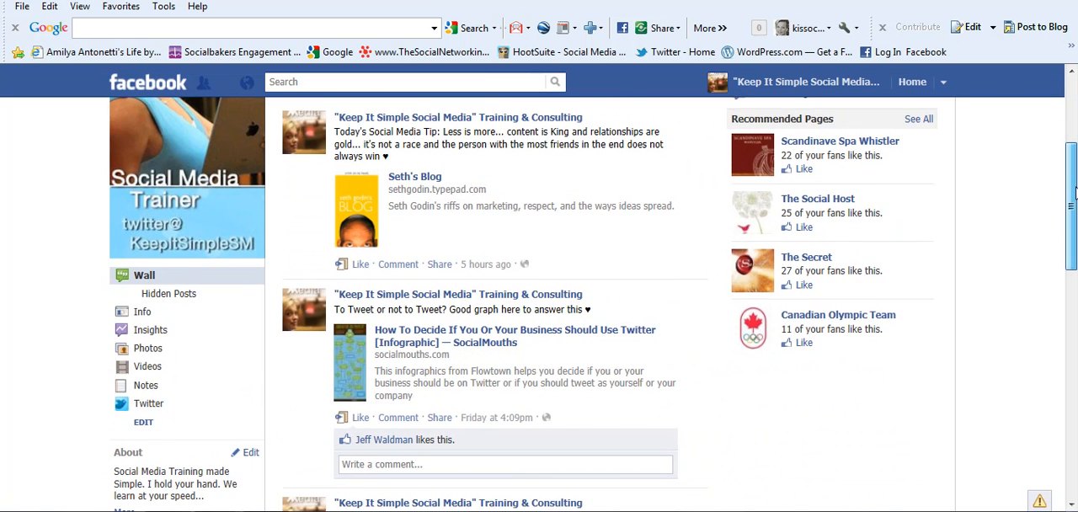
scroll("down", 3)
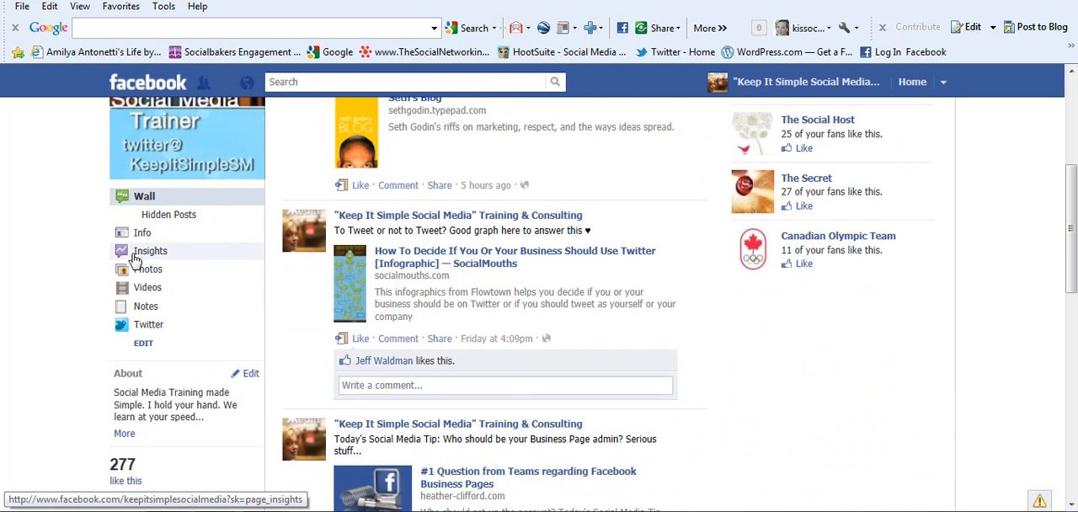
mouse_move(149, 269)
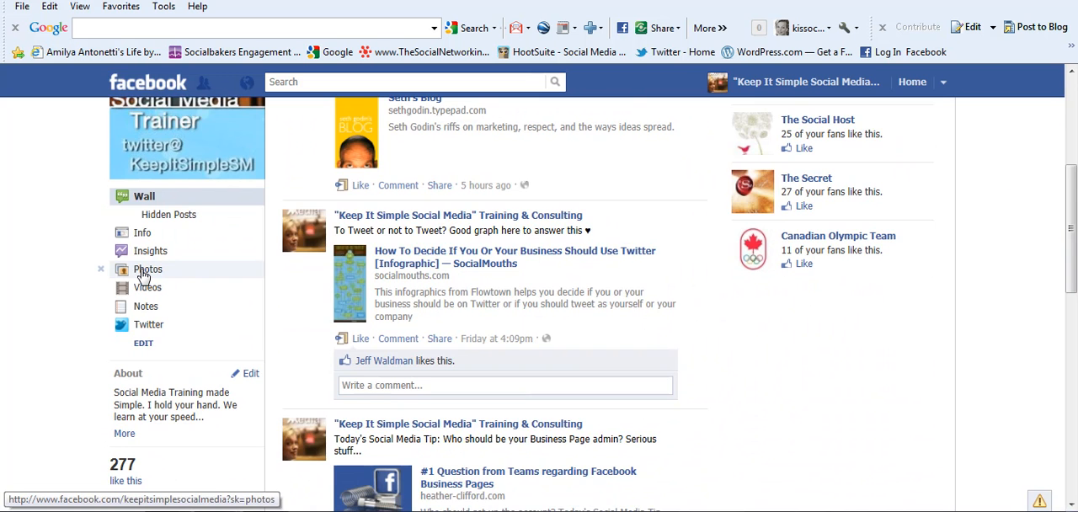
left_click(148, 270)
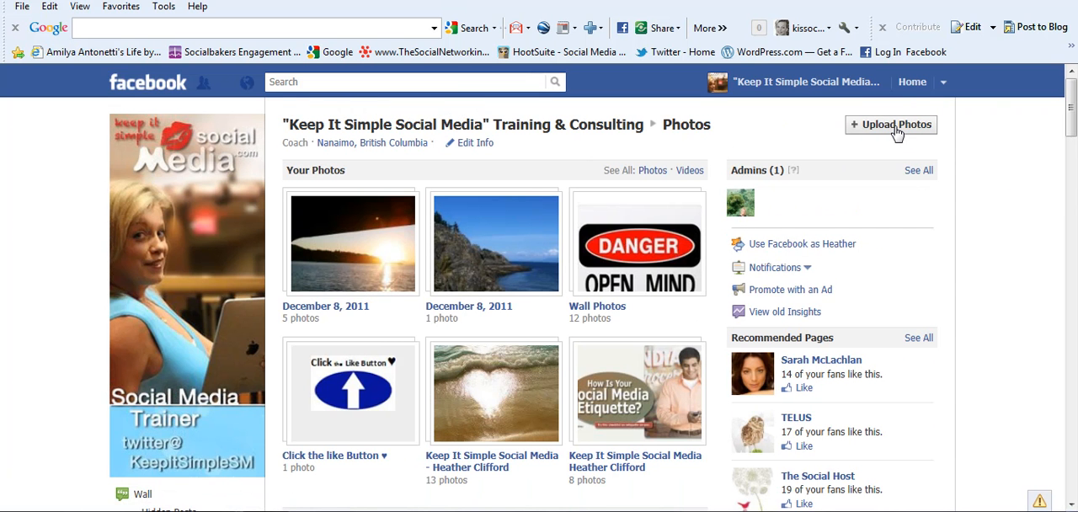
left_click(890, 125)
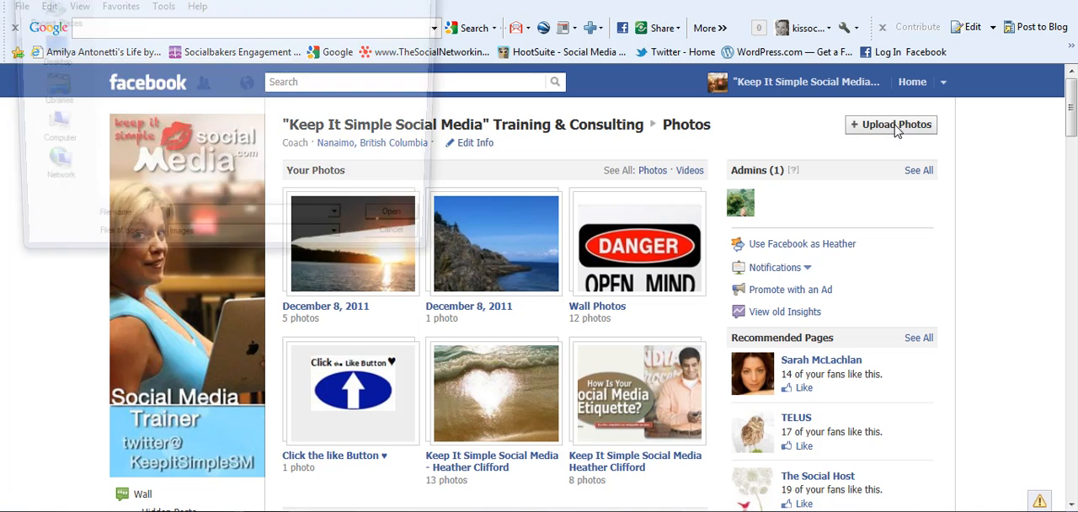
In the Facebook Tagging Example folder, select six Whistler Okanagan photos for upload
left_click(890, 125)
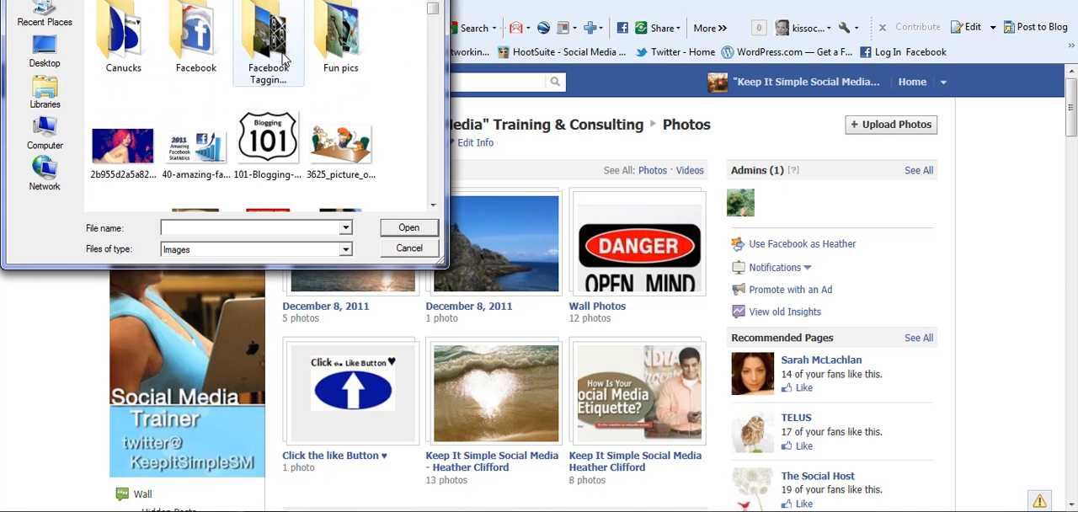
mouse_move(268, 37)
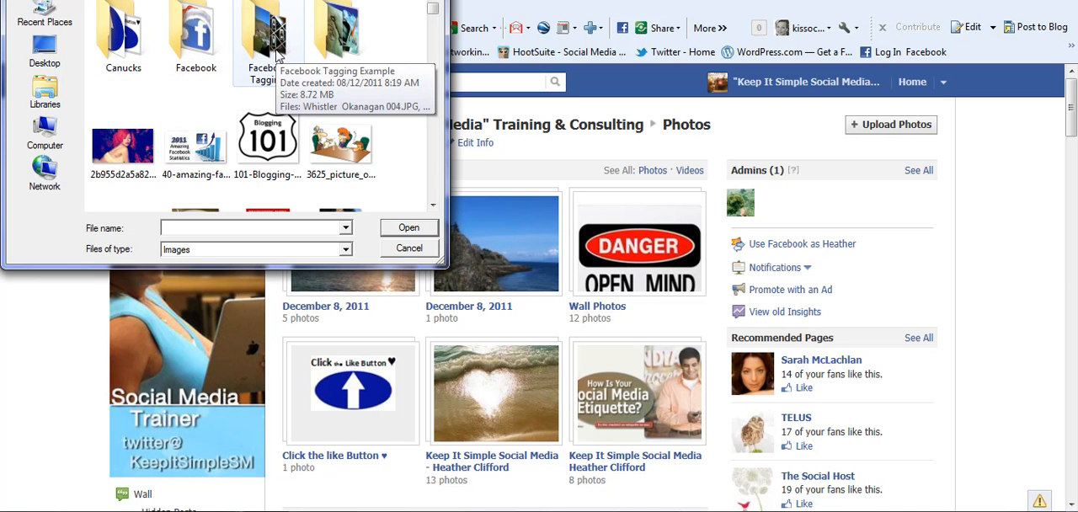
double_click(268, 34)
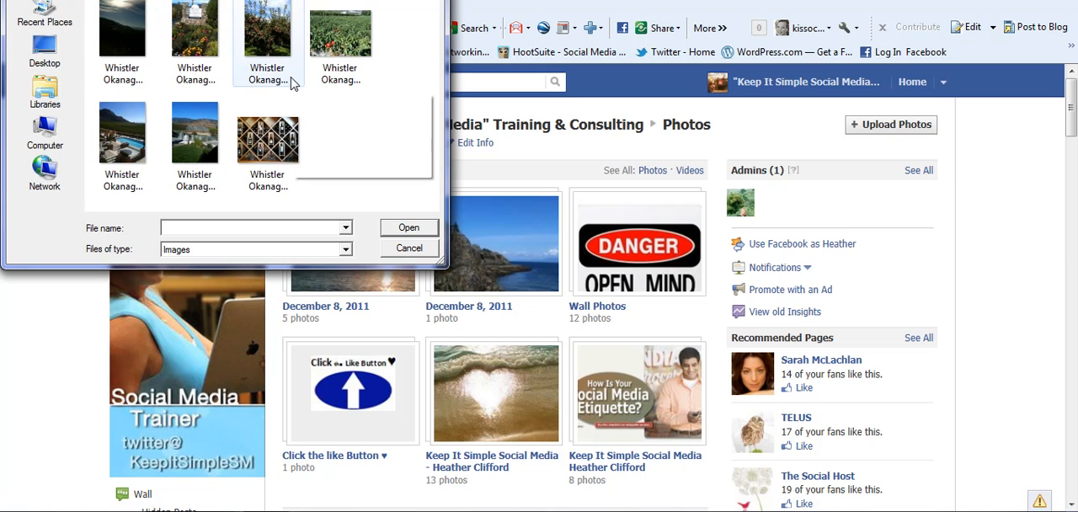
mouse_move(193, 30)
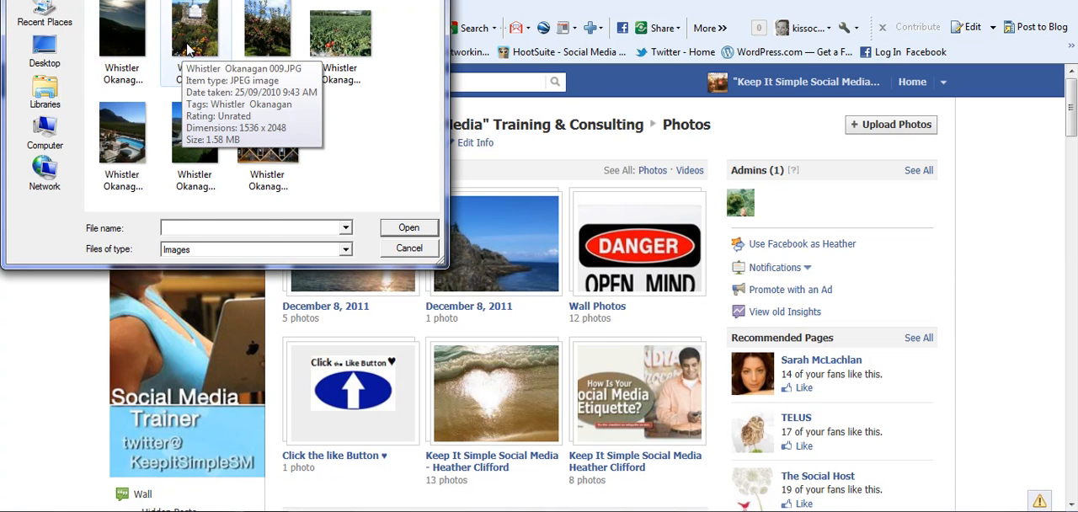
left_click(195, 31)
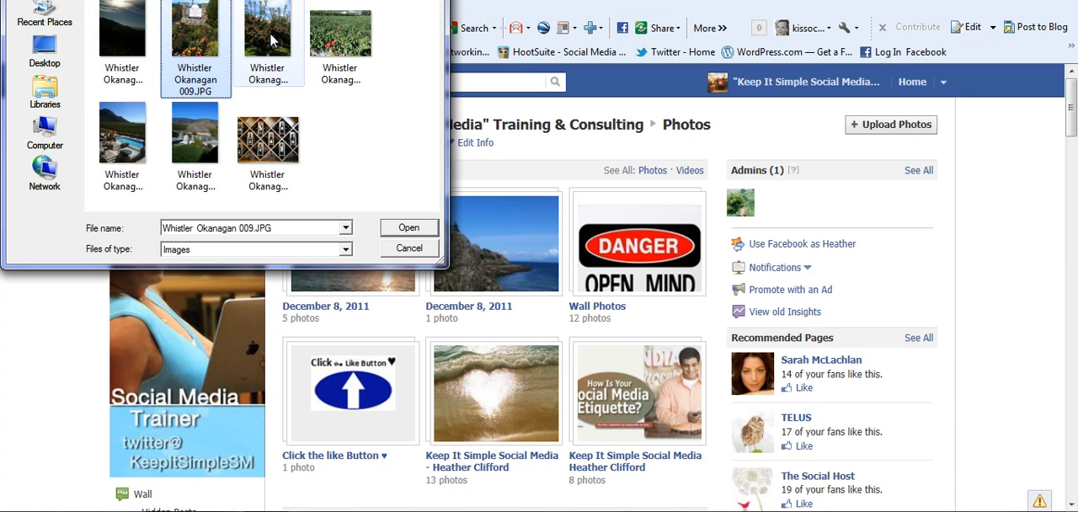
left_click(340, 34)
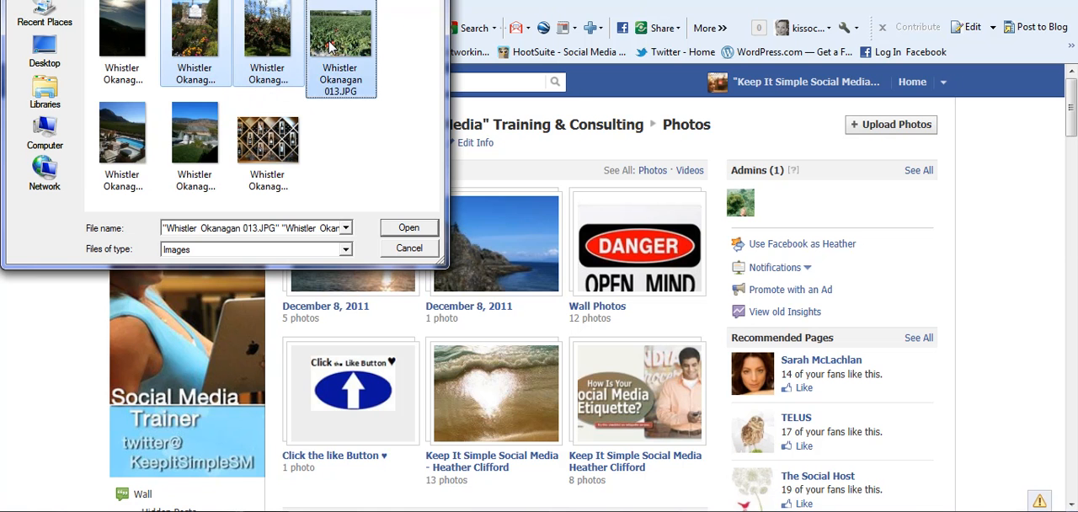
left_click(123, 130)
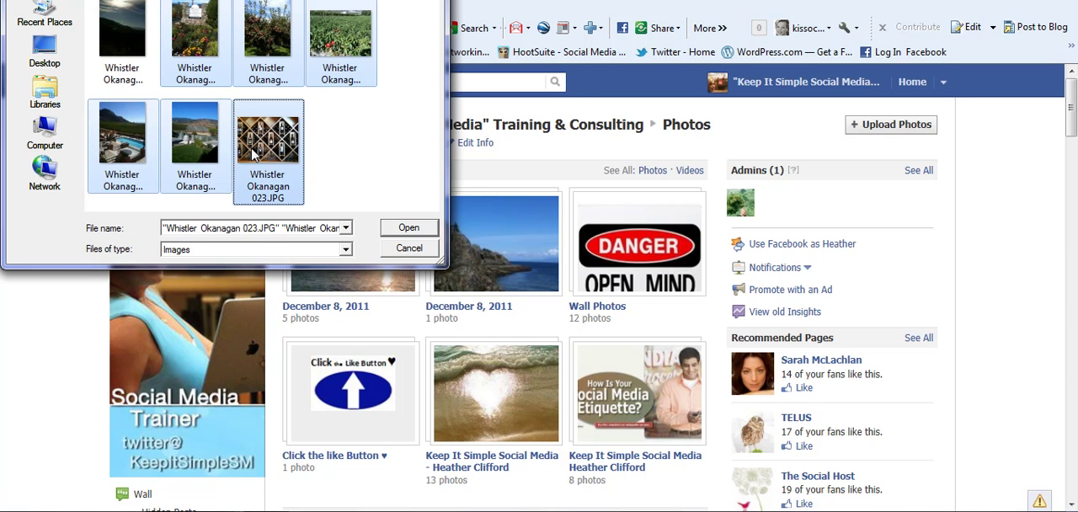
mouse_move(408, 229)
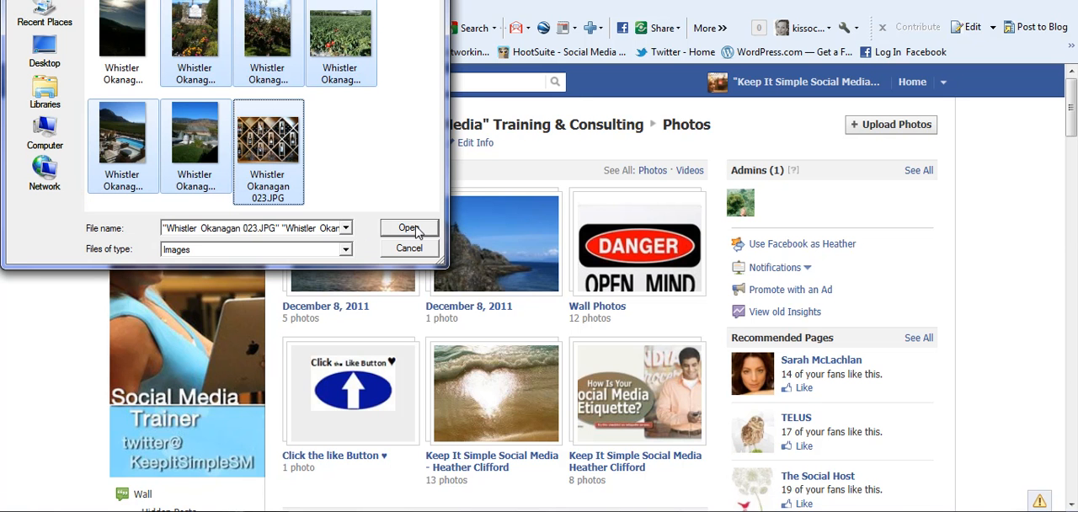
Upload the six photos and set the album location to 'Wine Tour Okanagan'
left_click(407, 229)
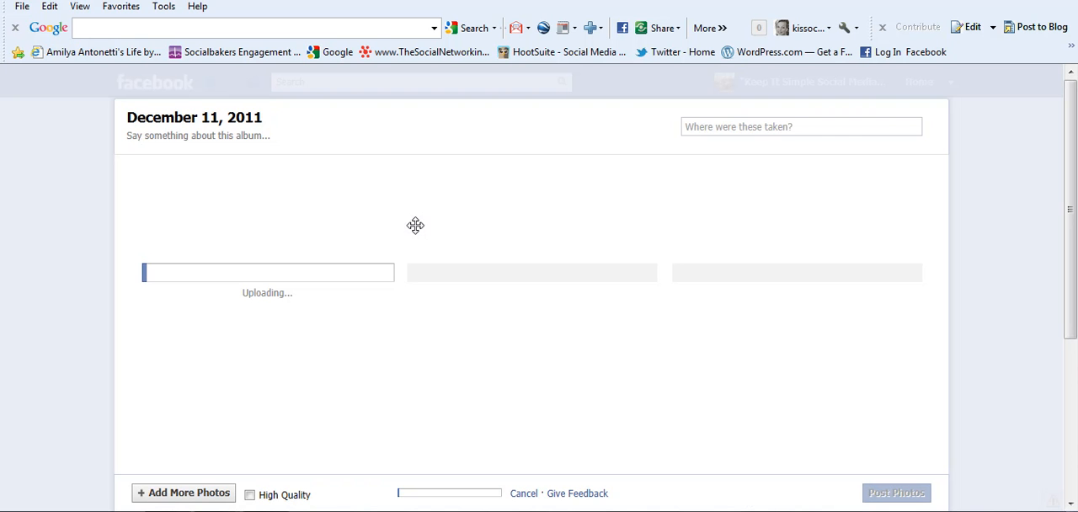
mouse_move(719, 217)
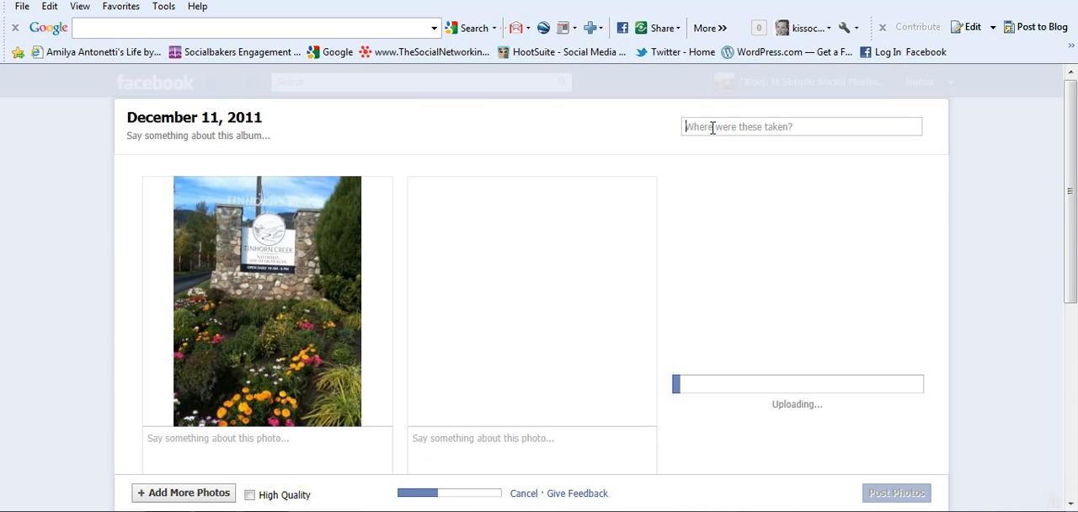
type("W")
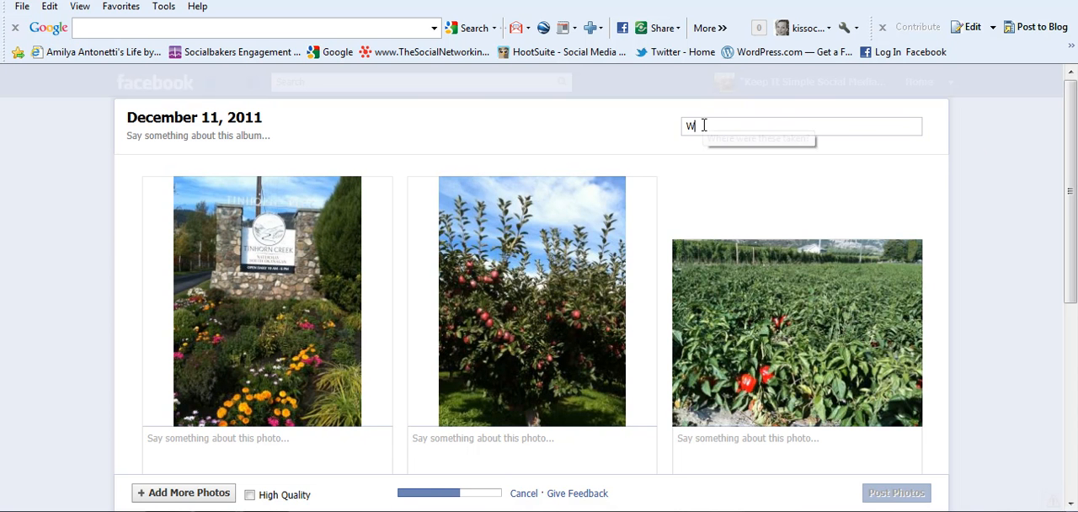
type("ine Tour")
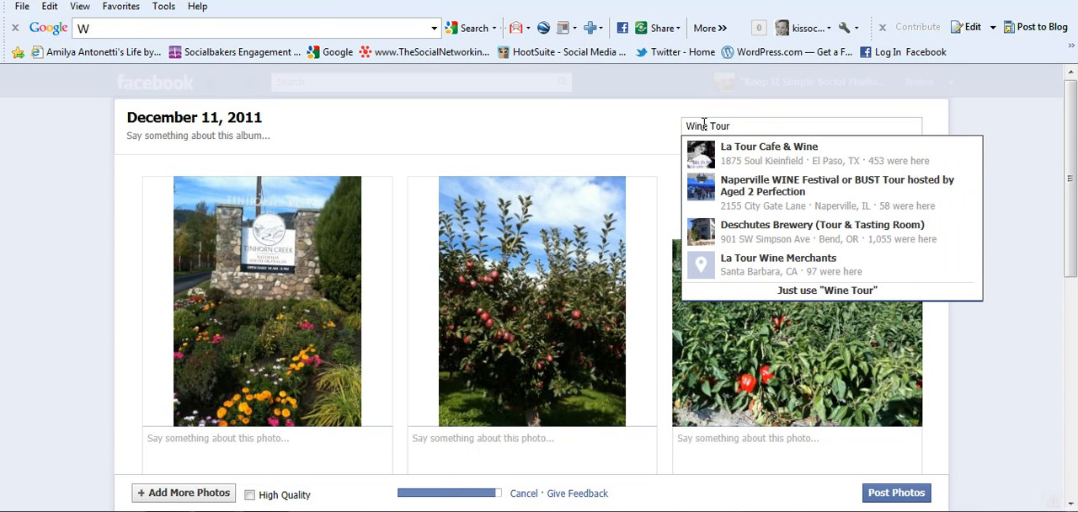
type("O")
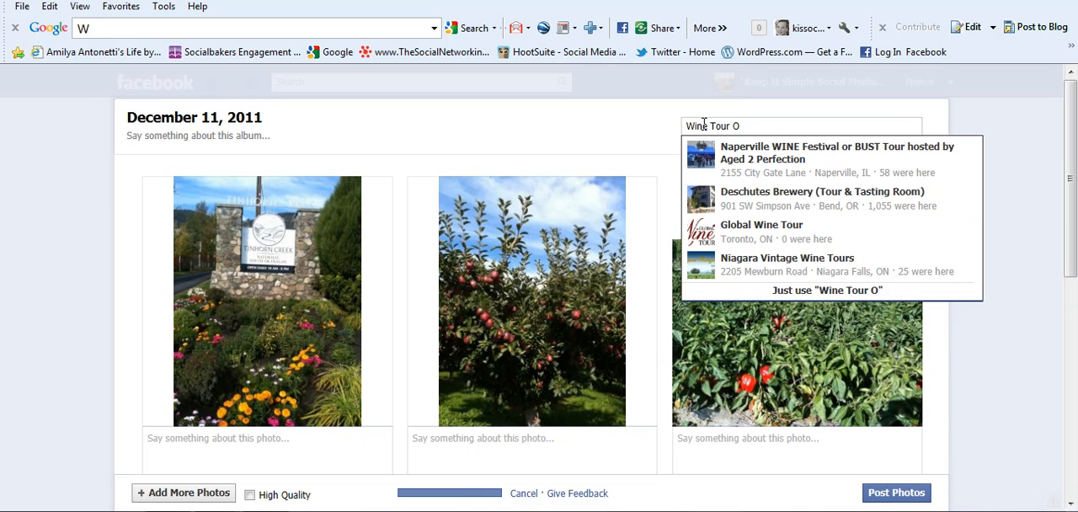
type("kanagan")
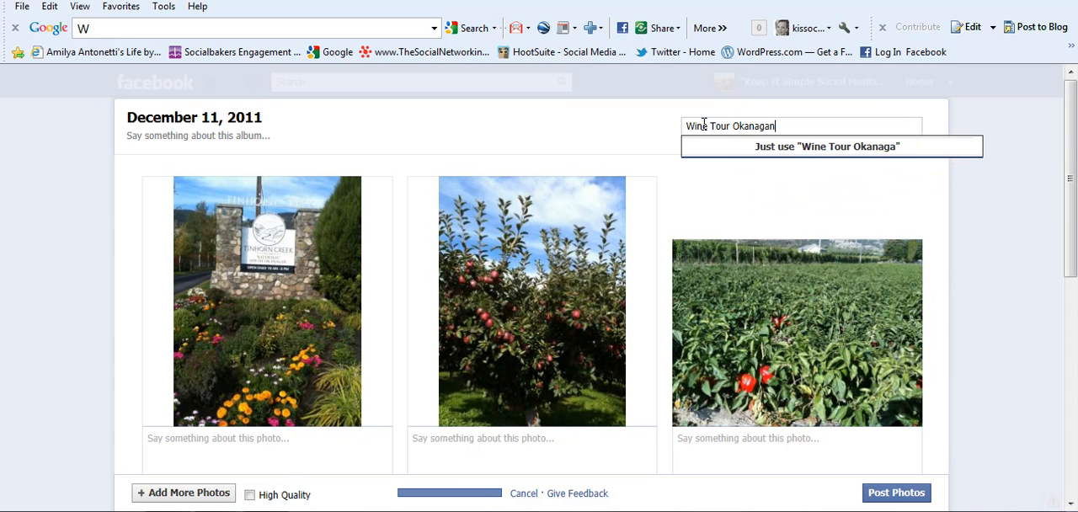
type("2011")
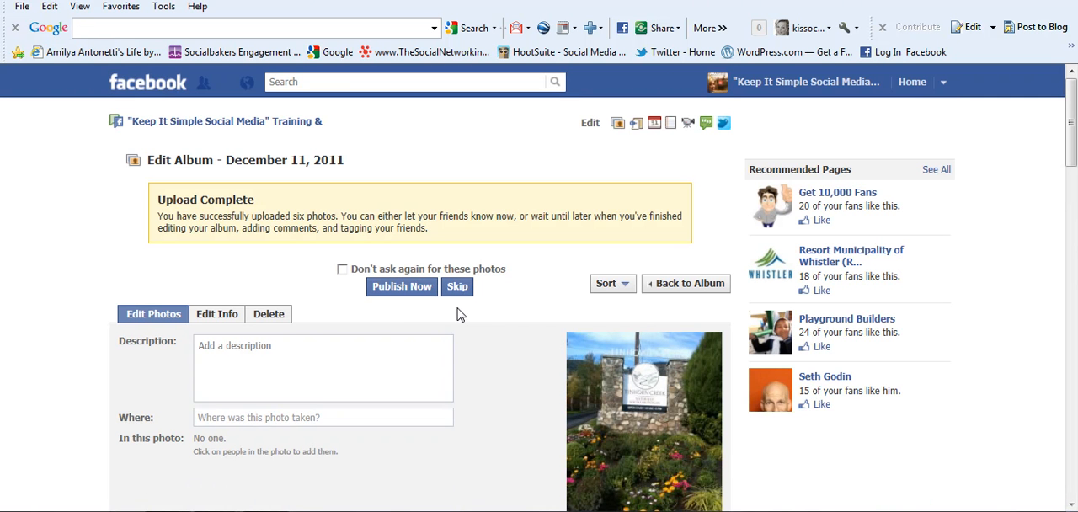
mouse_move(401, 287)
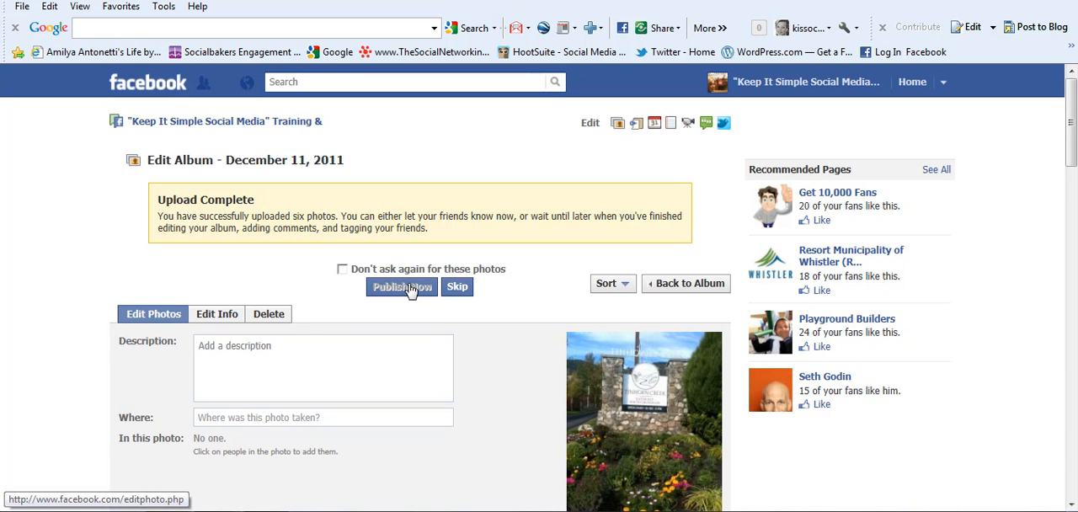
Publish the December 11, 2011 album with Publish Now
left_click(401, 286)
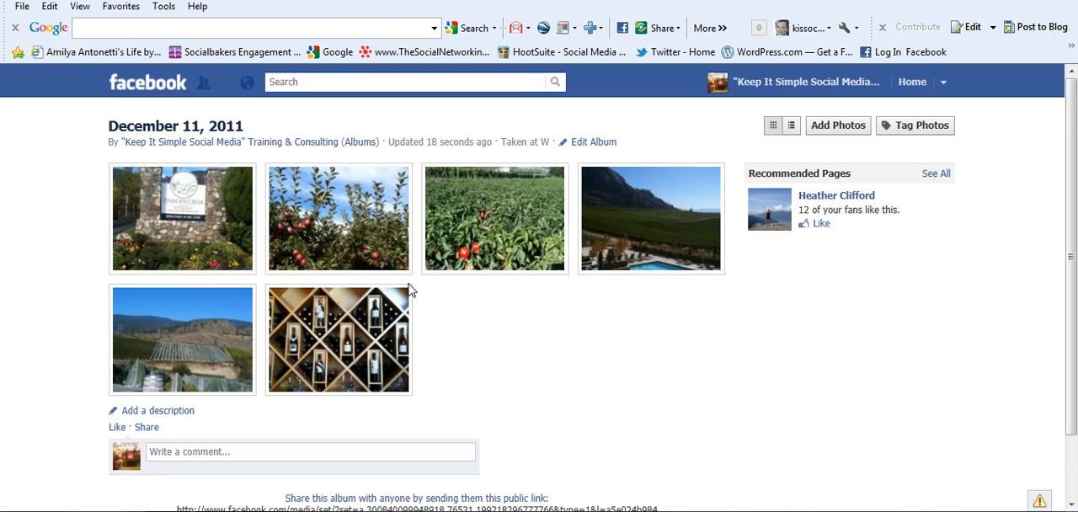
mouse_move(795, 81)
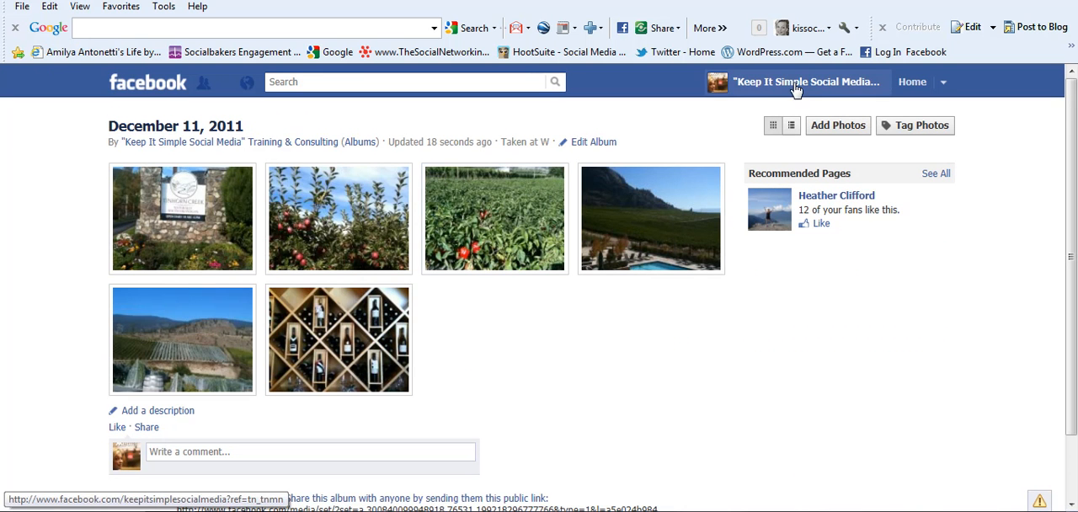
Return to the page wall and view the album's first photo in the photo viewer
left_click(806, 81)
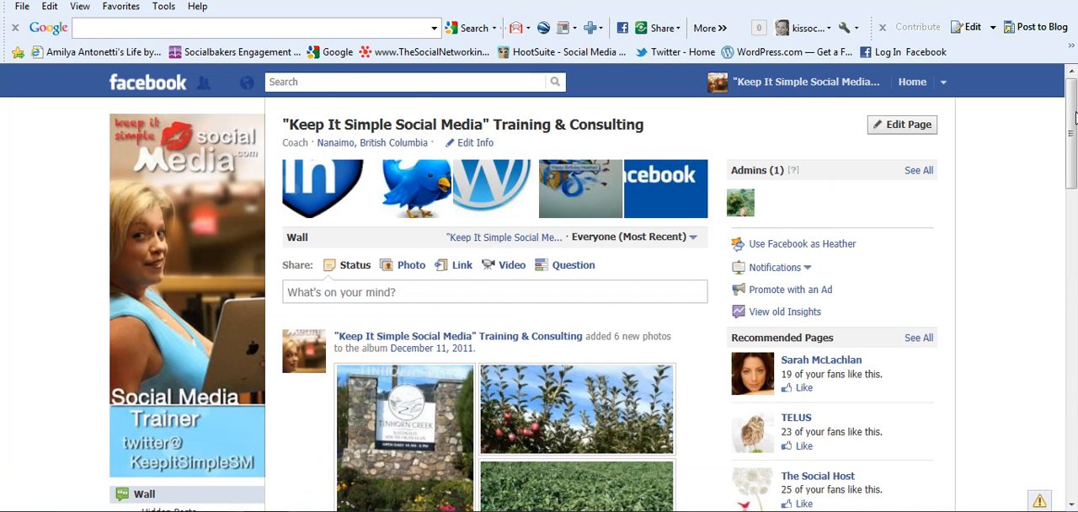
mouse_move(1068, 102)
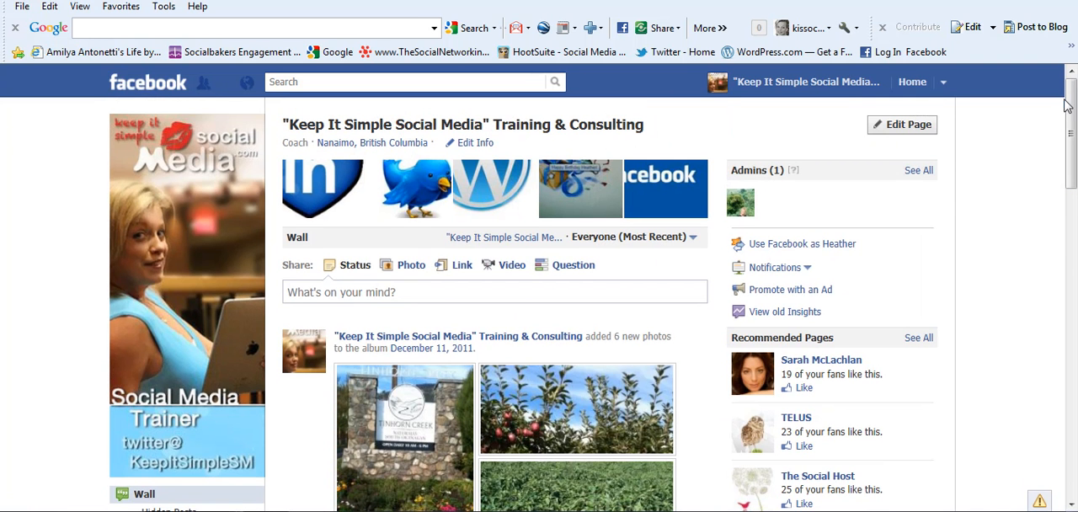
mouse_move(394, 418)
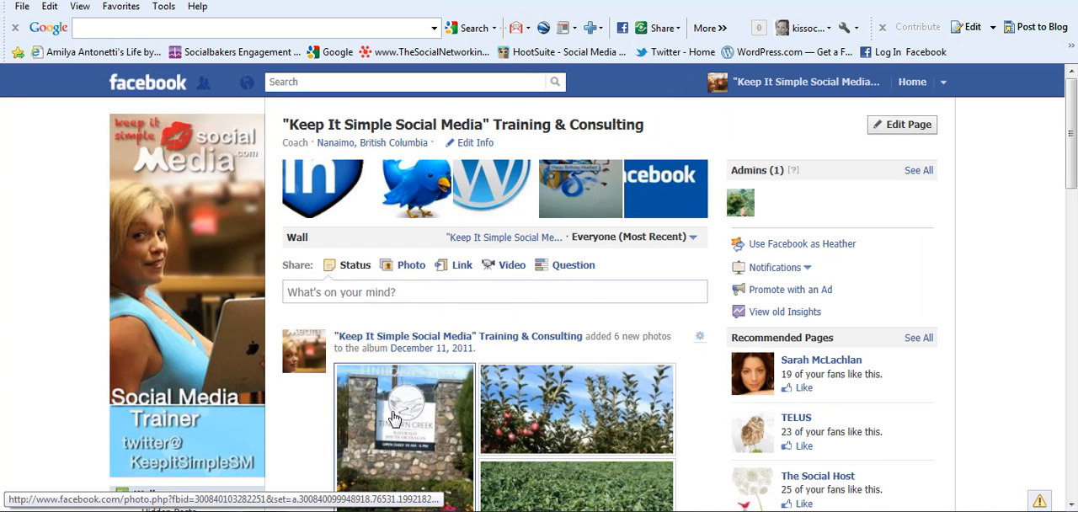
left_click(404, 408)
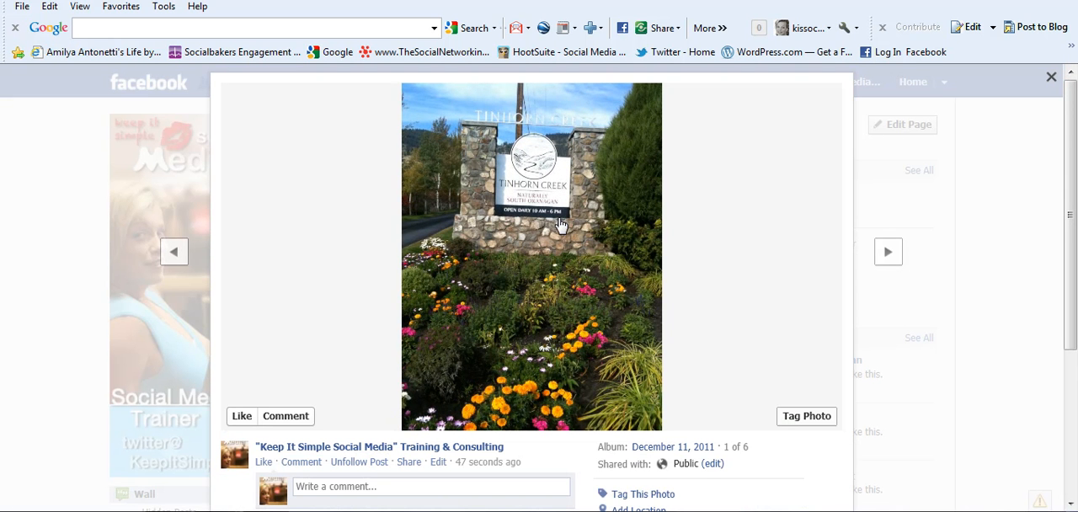
mouse_move(805, 421)
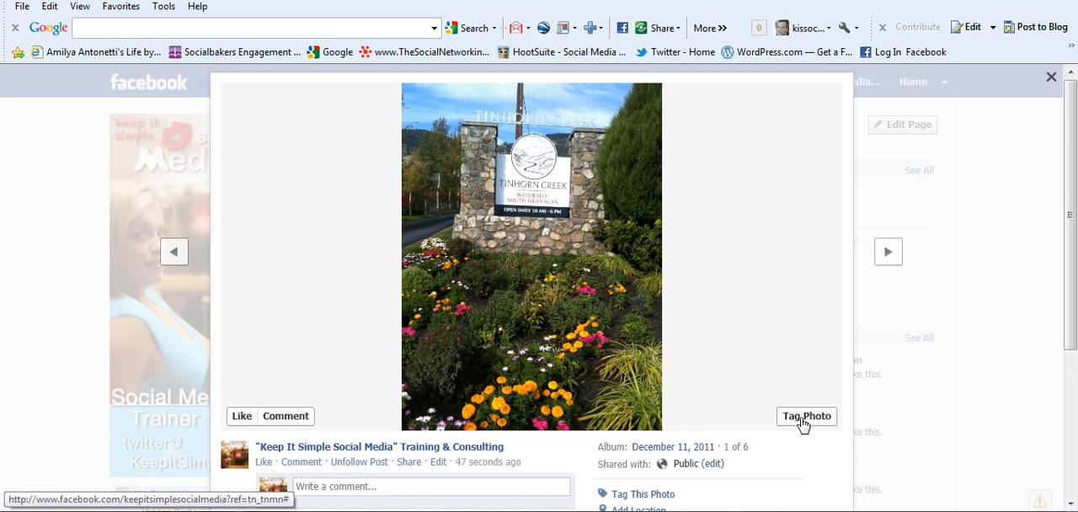
Tag the winery sign and pepper field photos with the Training & Consulting page
left_click(805, 416)
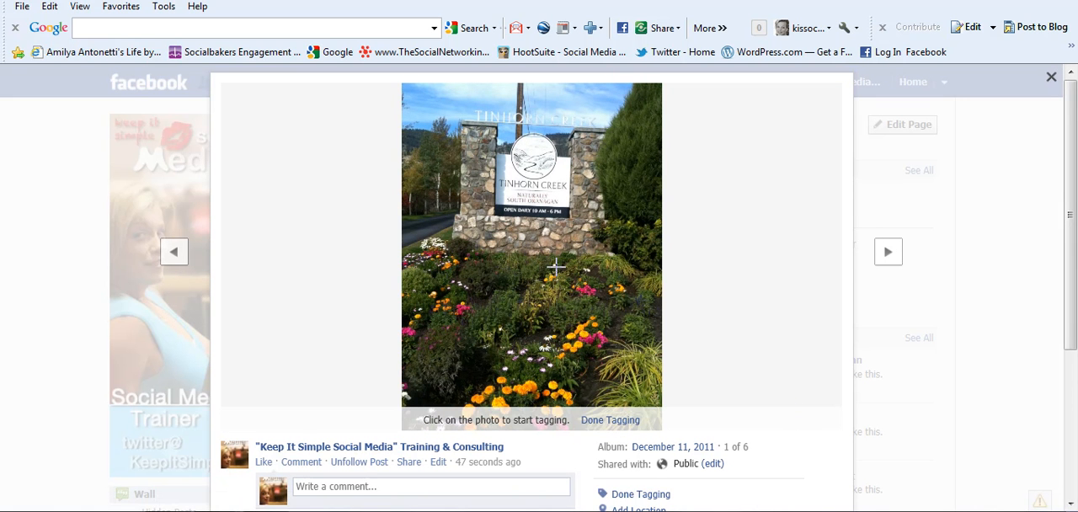
left_click(556, 268)
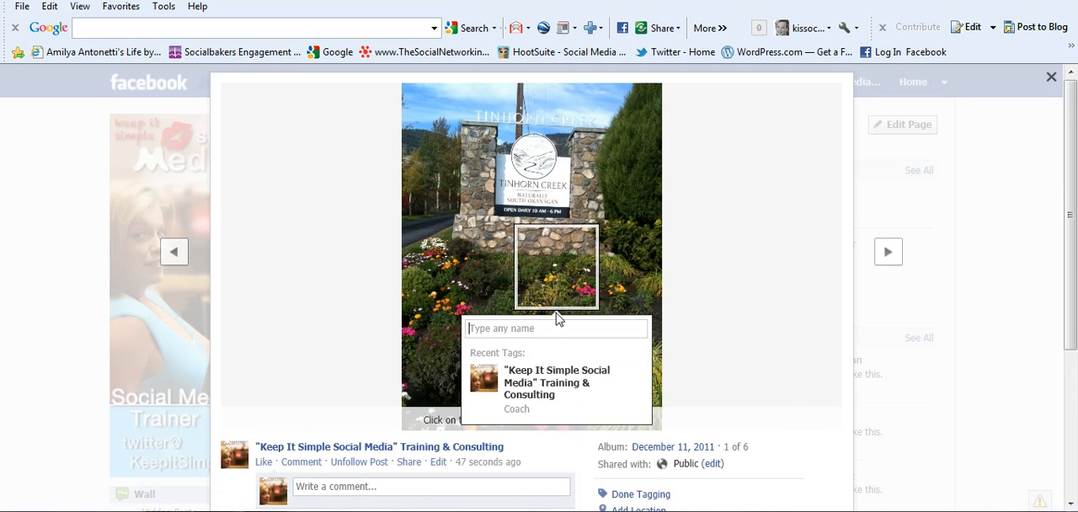
mouse_move(543, 382)
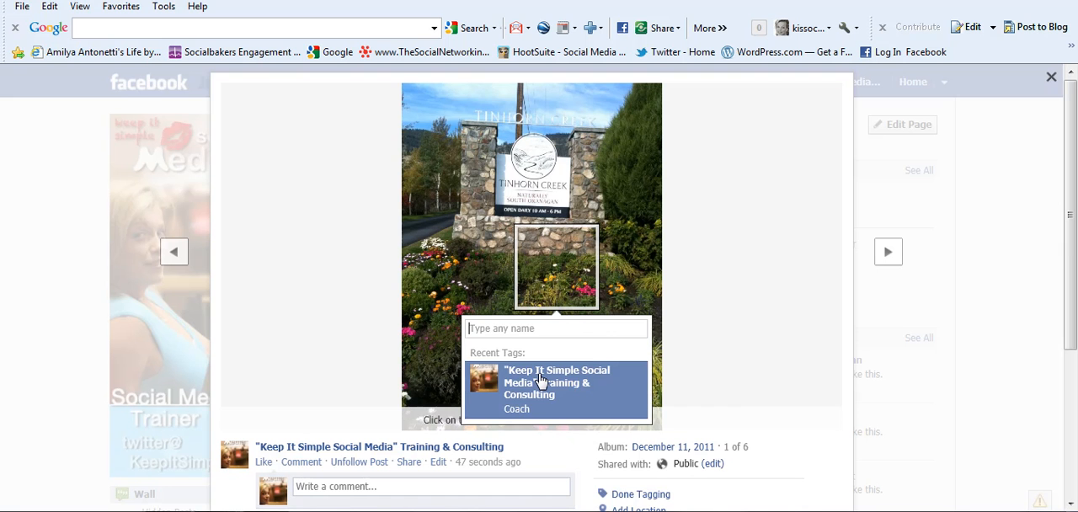
left_click(556, 383)
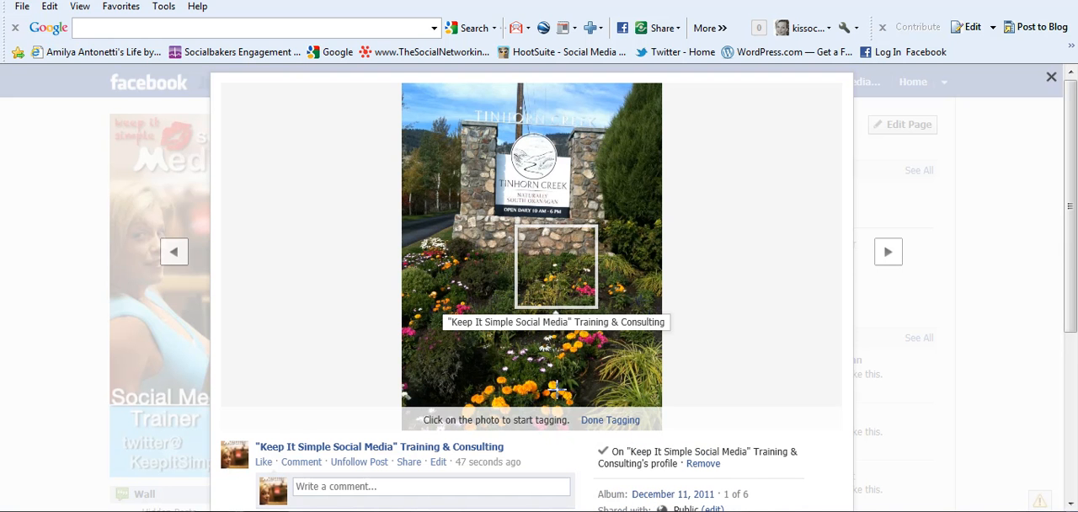
left_click(610, 420)
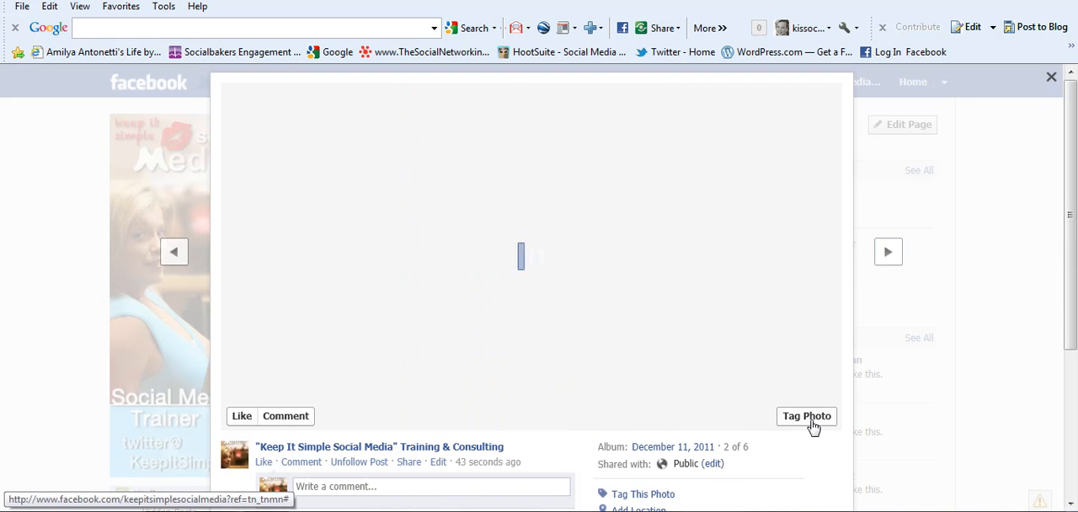
left_click(806, 416)
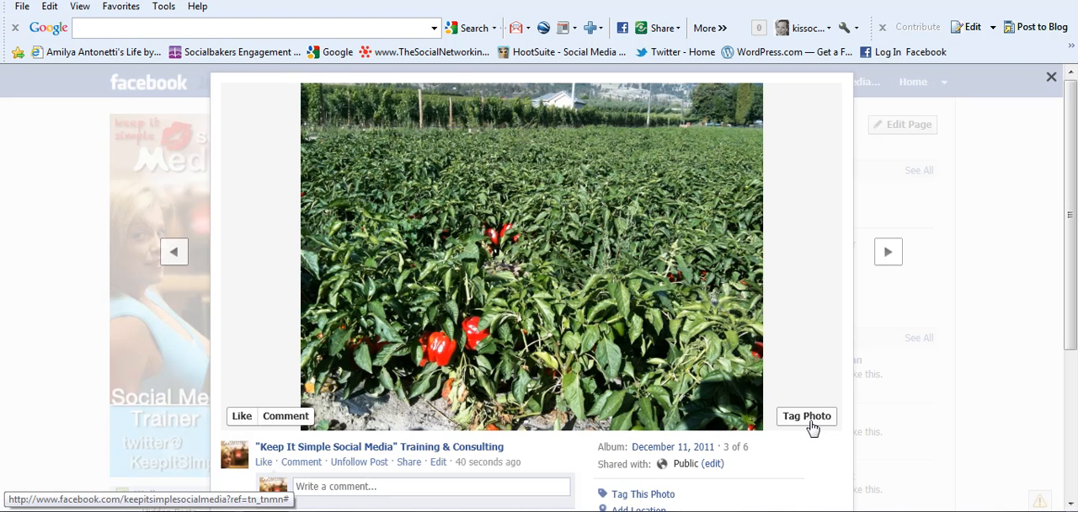
left_click(806, 416)
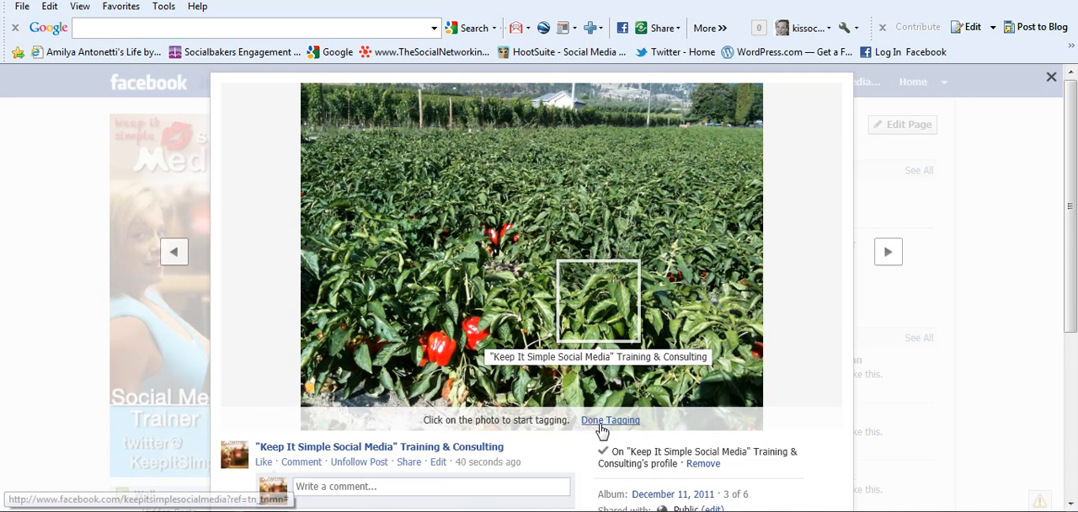
left_click(610, 419)
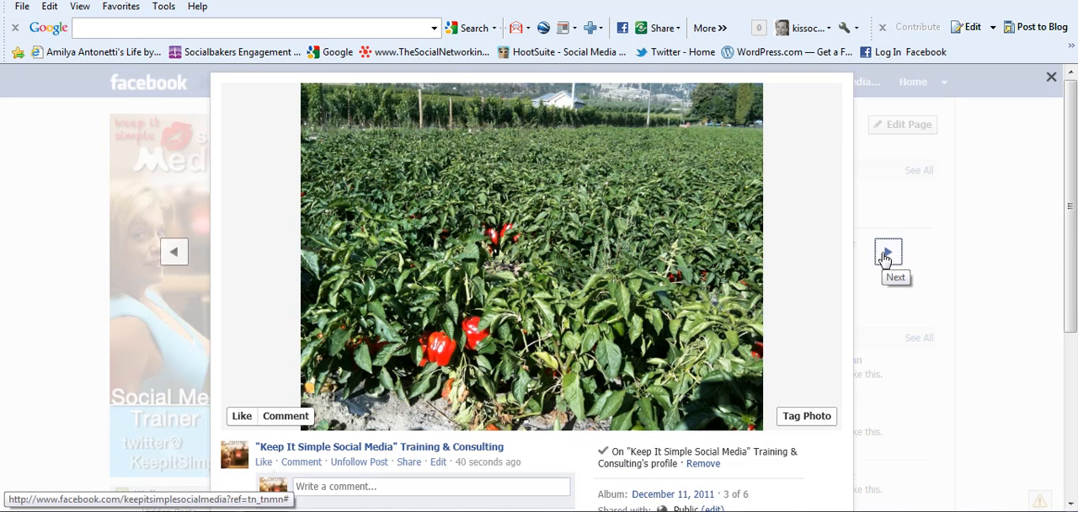
Tag the pool and vineyard photos with the Training & Consulting page
left_click(886, 253)
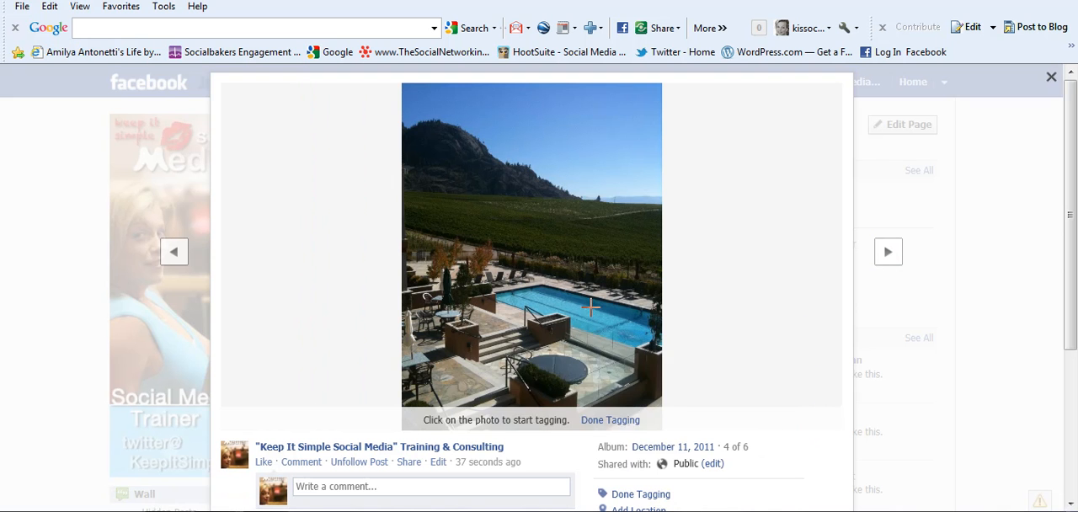
left_click(590, 307)
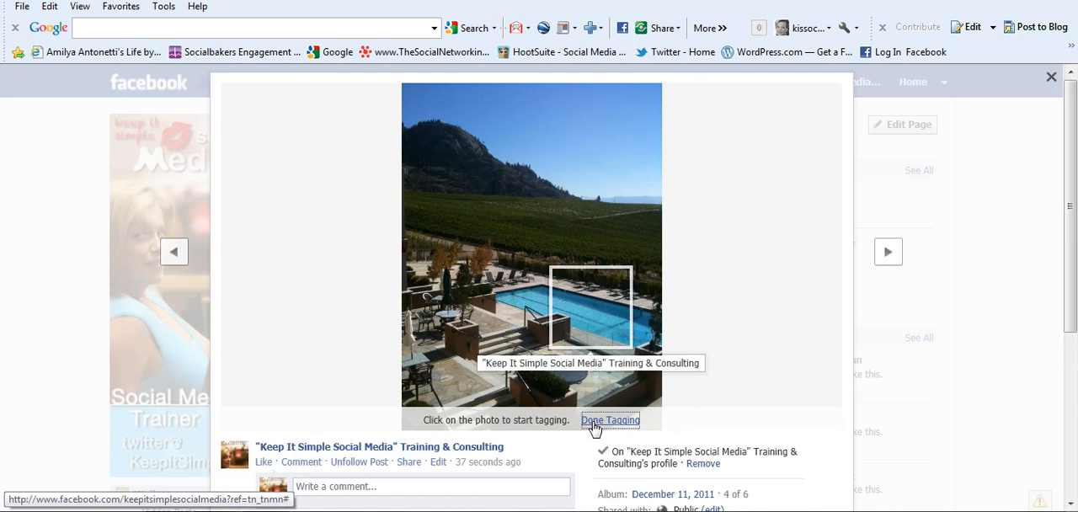
left_click(610, 422)
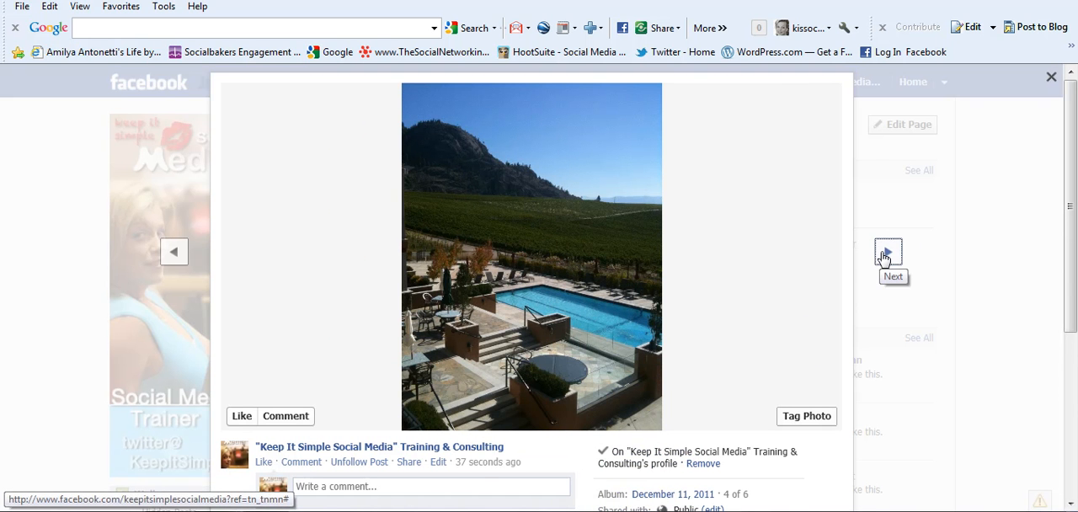
left_click(888, 252)
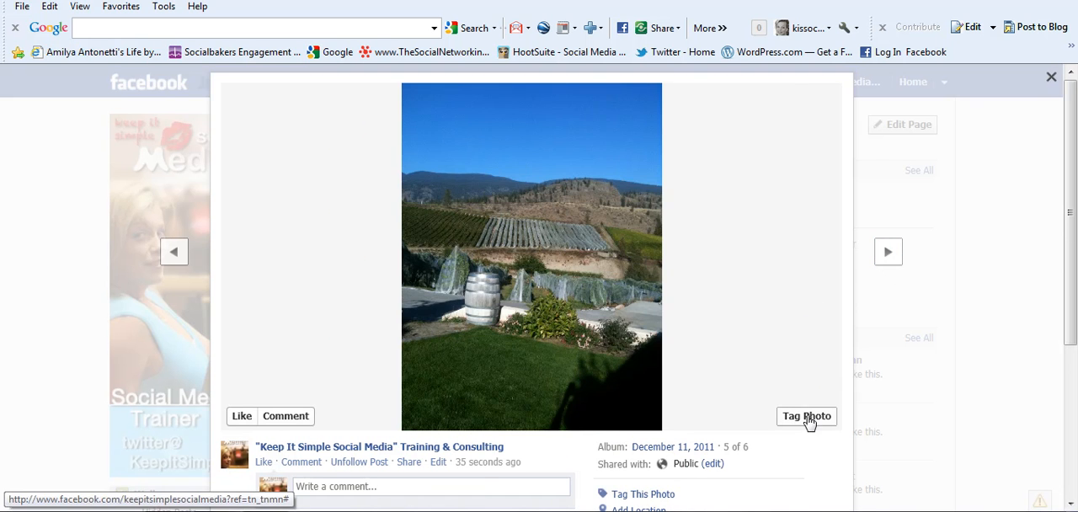
left_click(806, 417)
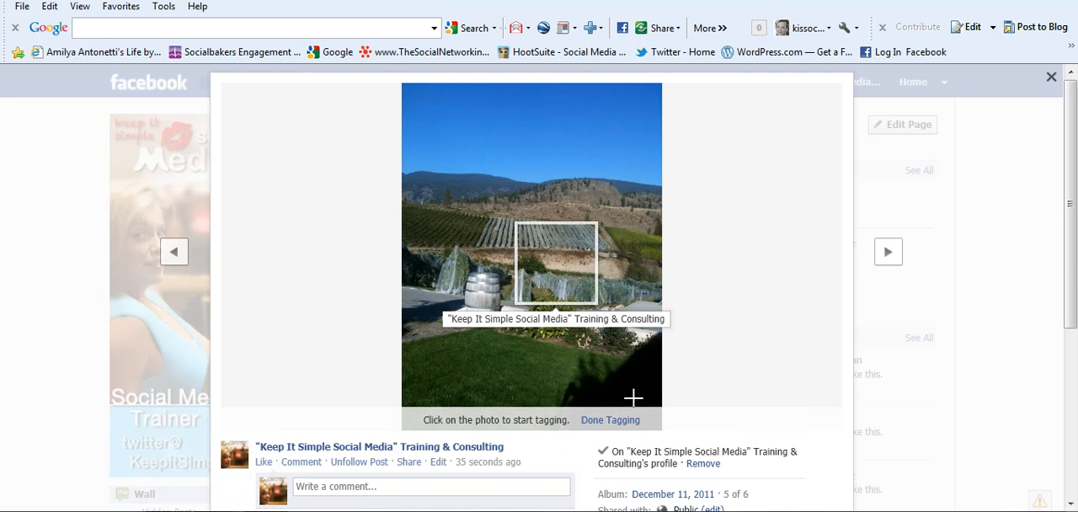
left_click(610, 420)
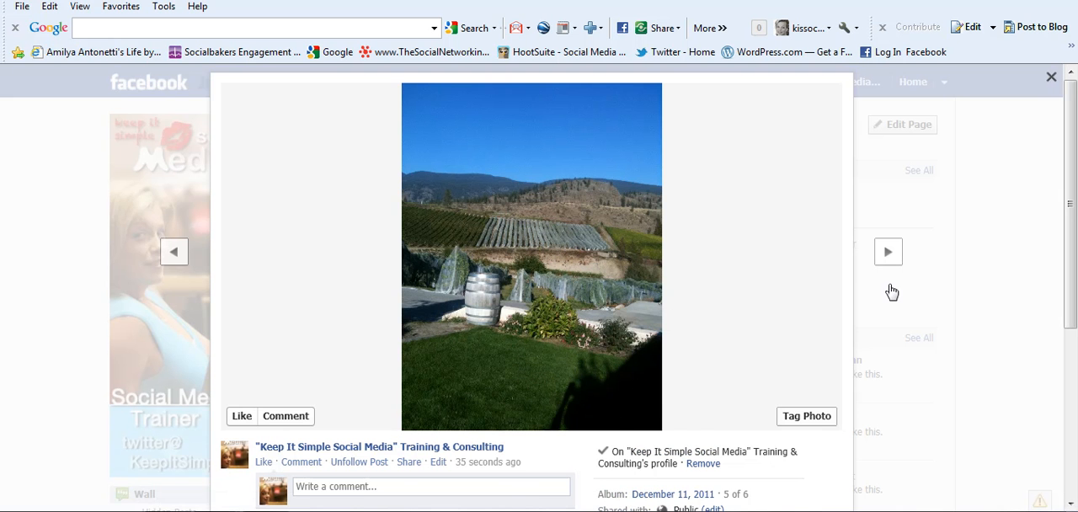
mouse_move(1052, 77)
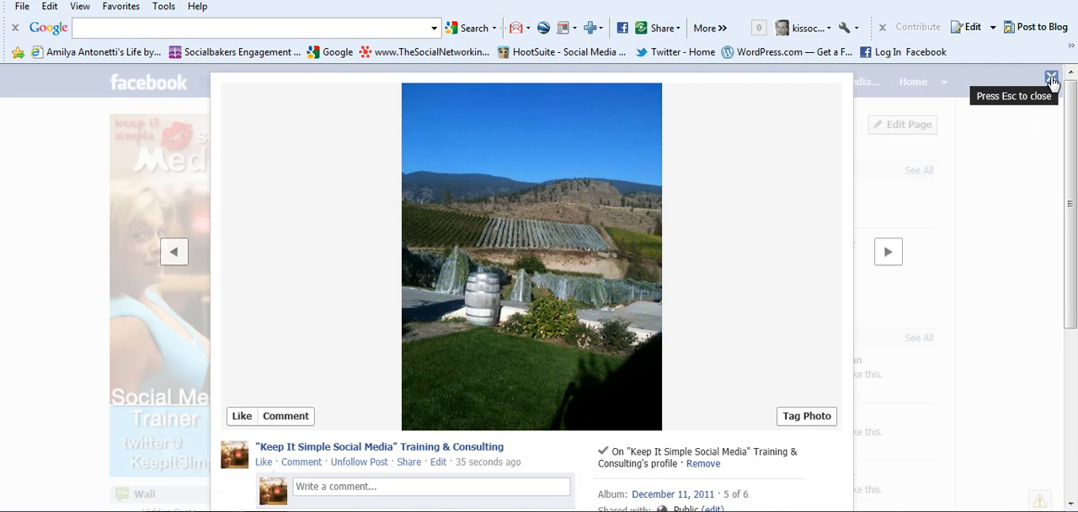
Close the photo viewer and return to the business page wall
left_click(1051, 76)
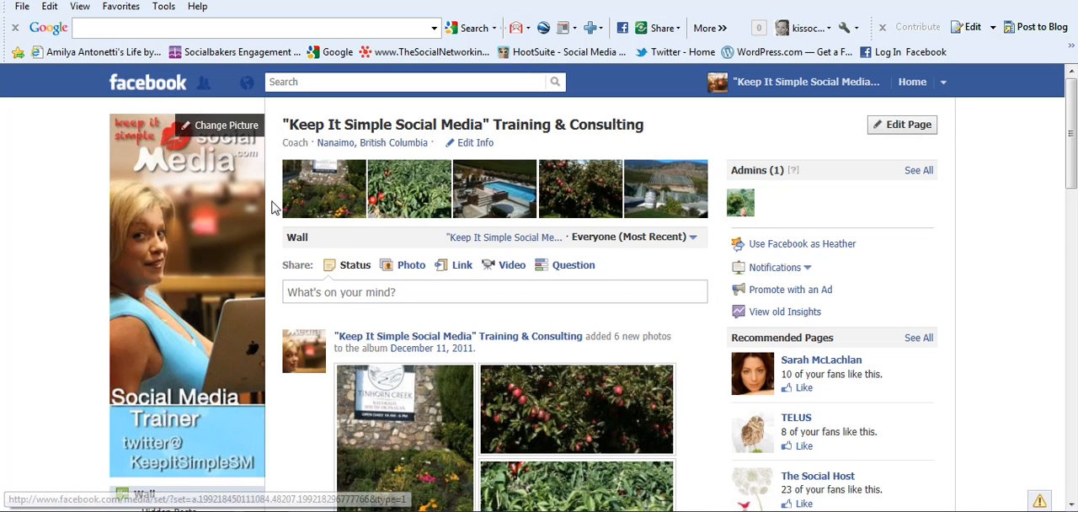
mouse_move(684, 196)
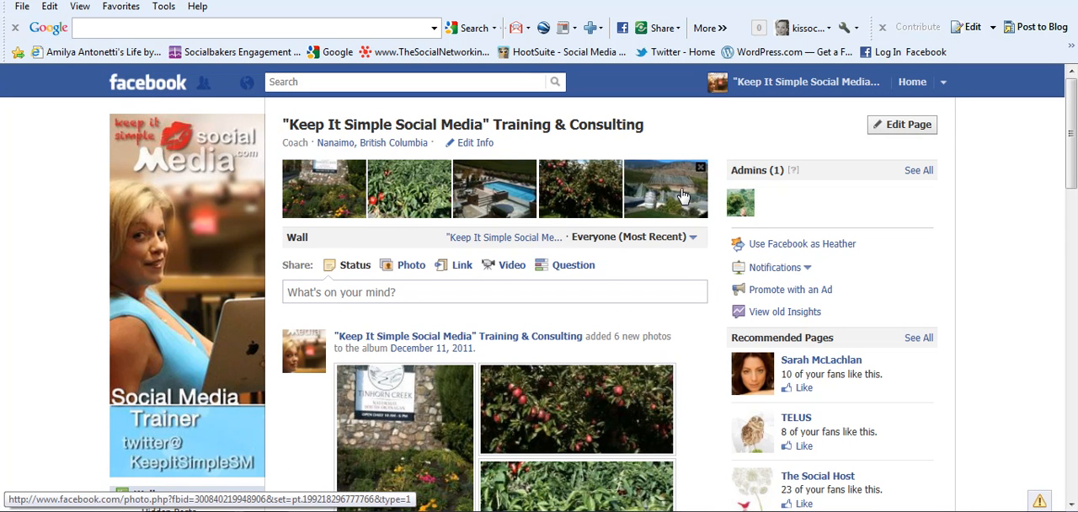
mouse_move(681, 196)
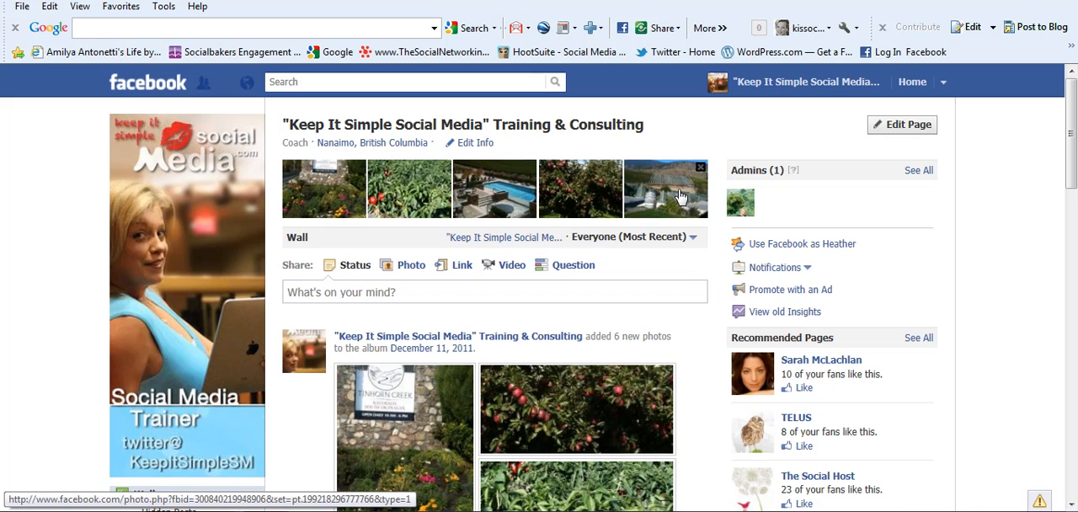
mouse_move(691, 182)
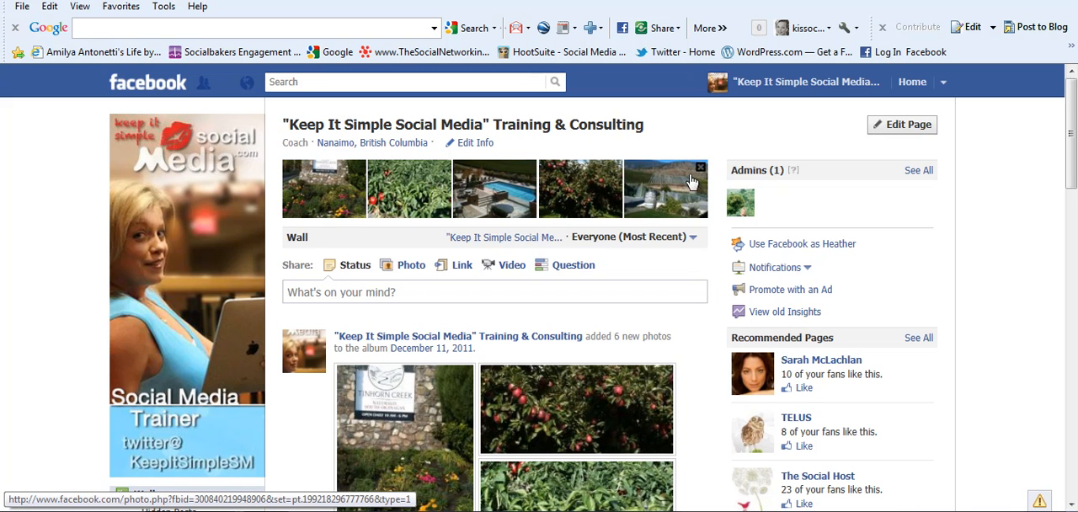
Hide two wine-tour photos from the page's photo strip
left_click(701, 167)
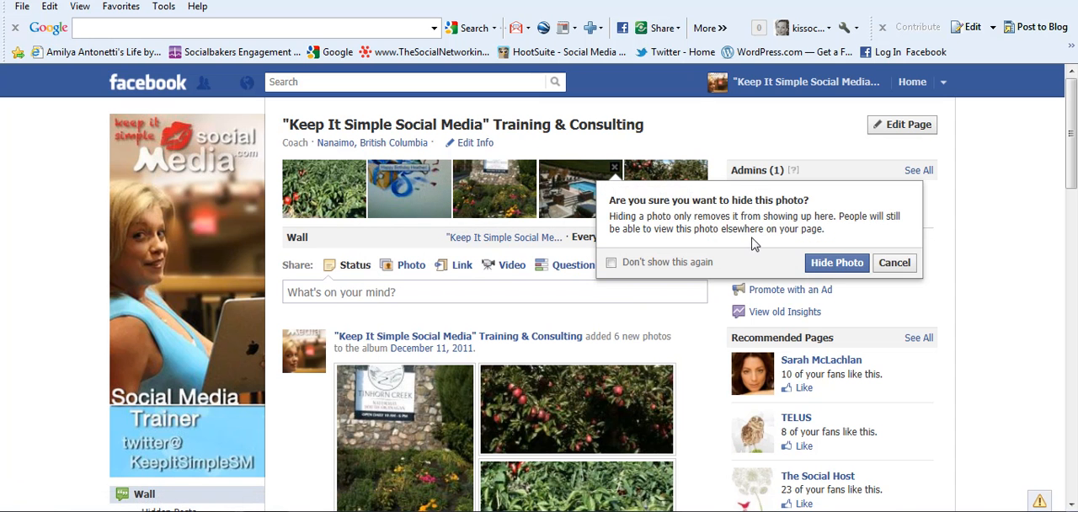
left_click(836, 262)
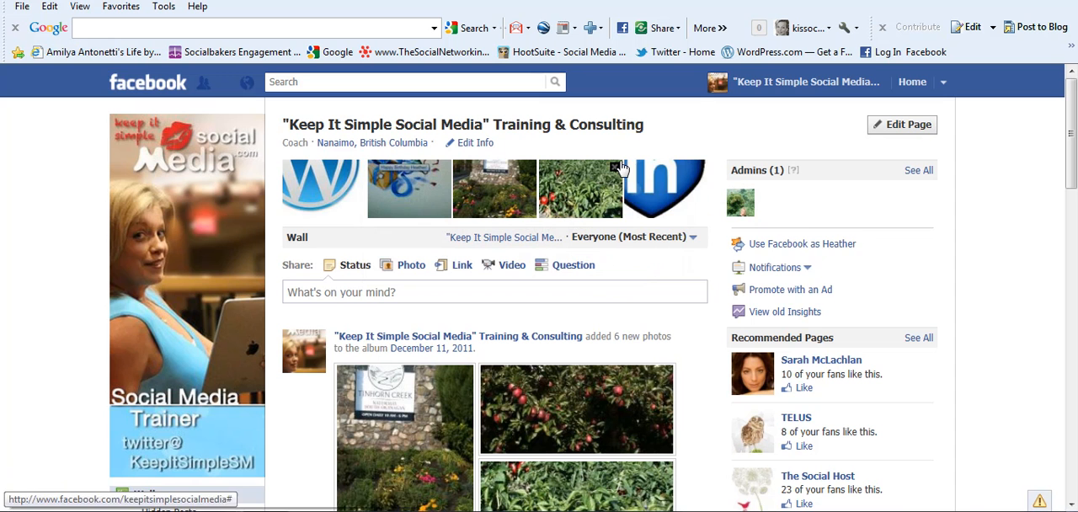
left_click(615, 167)
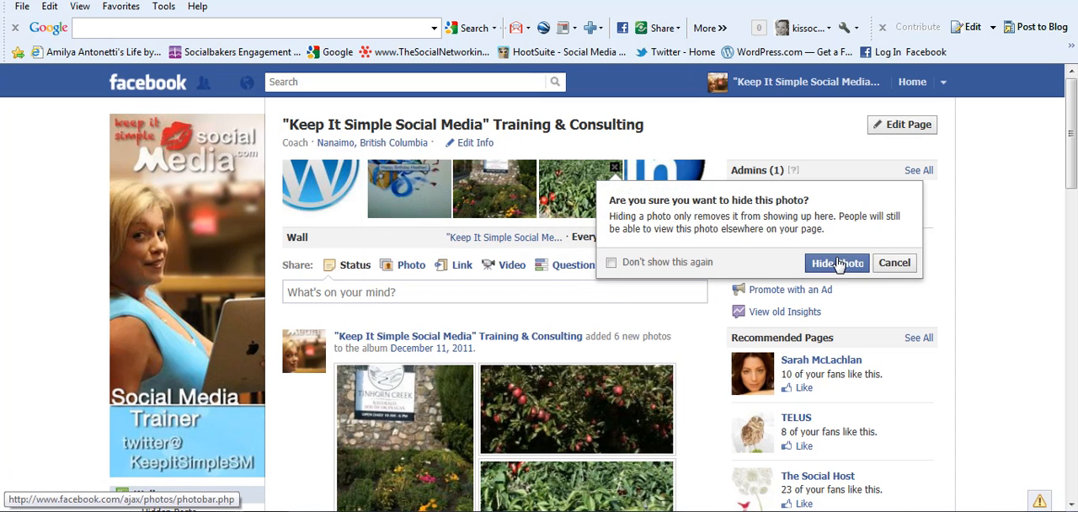
left_click(836, 263)
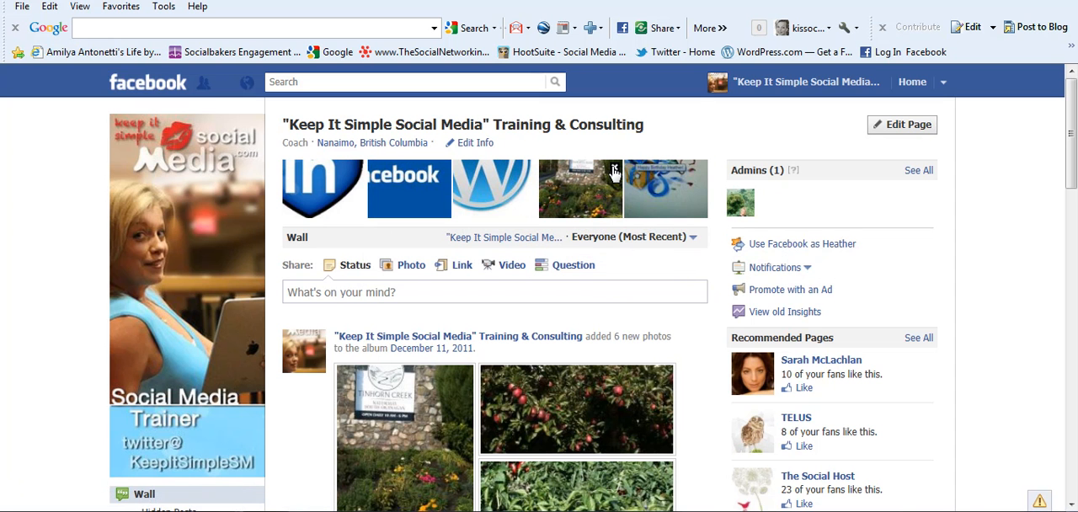